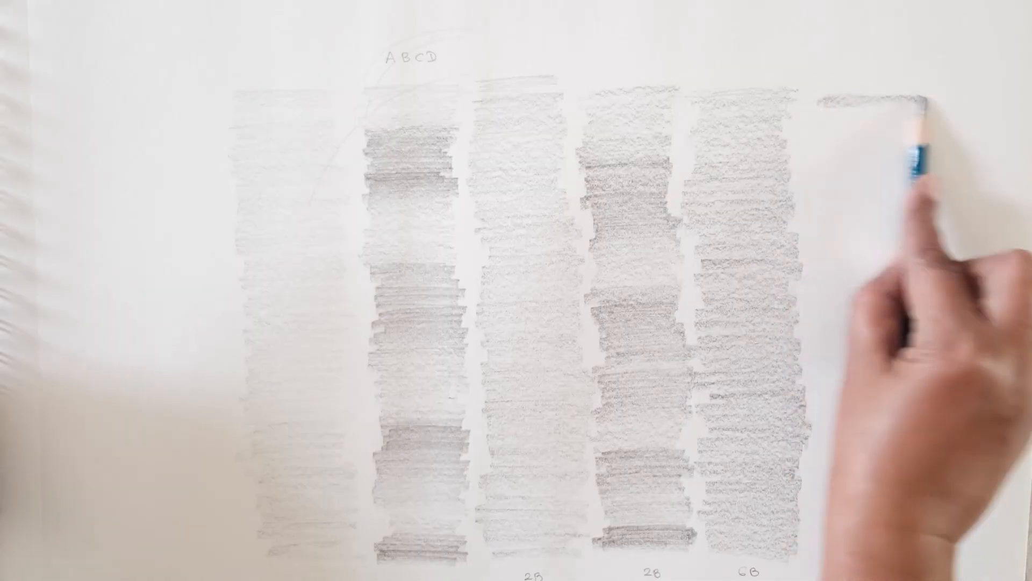
Step: Shade a small even-toned block at the top of a sixth column, right of the five
drag(876, 132, 842, 165)
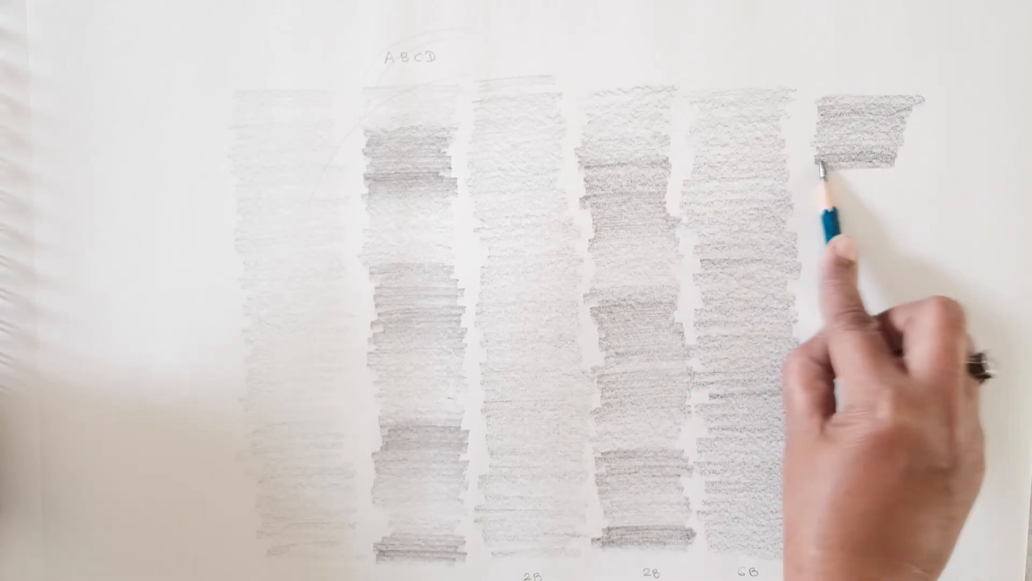